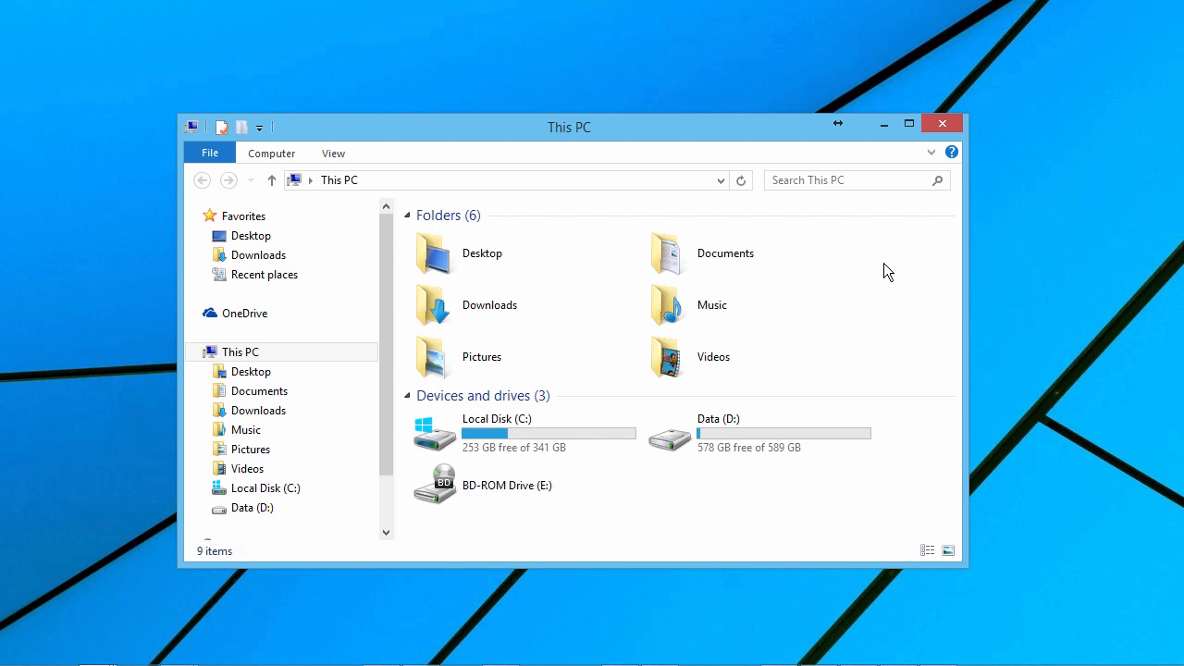
# Inside Documents > iSpring Projects, create a new folder named 'Space Shuttle Course'
pyautogui.click(725, 251)
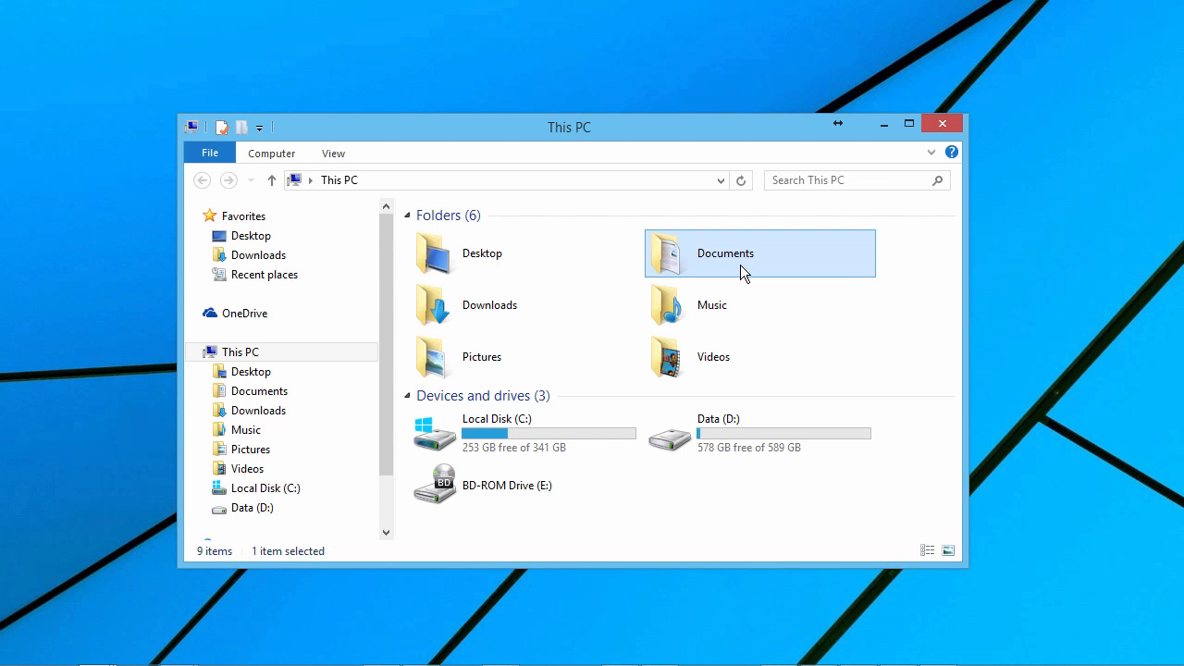
pyautogui.doubleClick(725, 252)
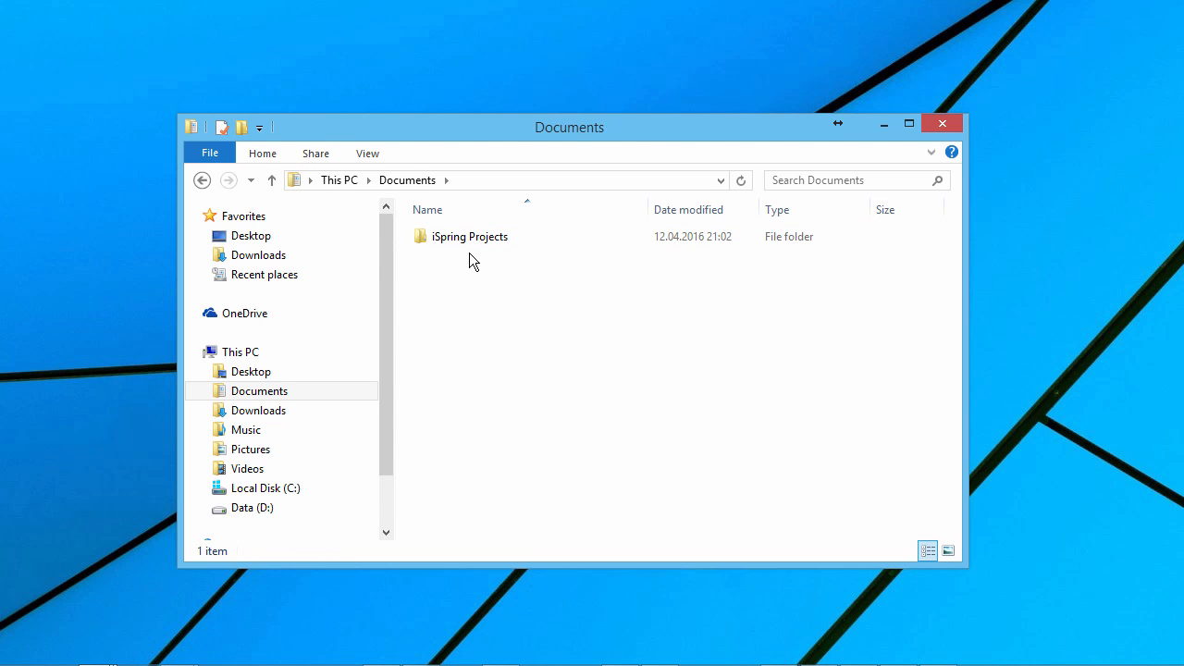
pyautogui.moveTo(472, 237)
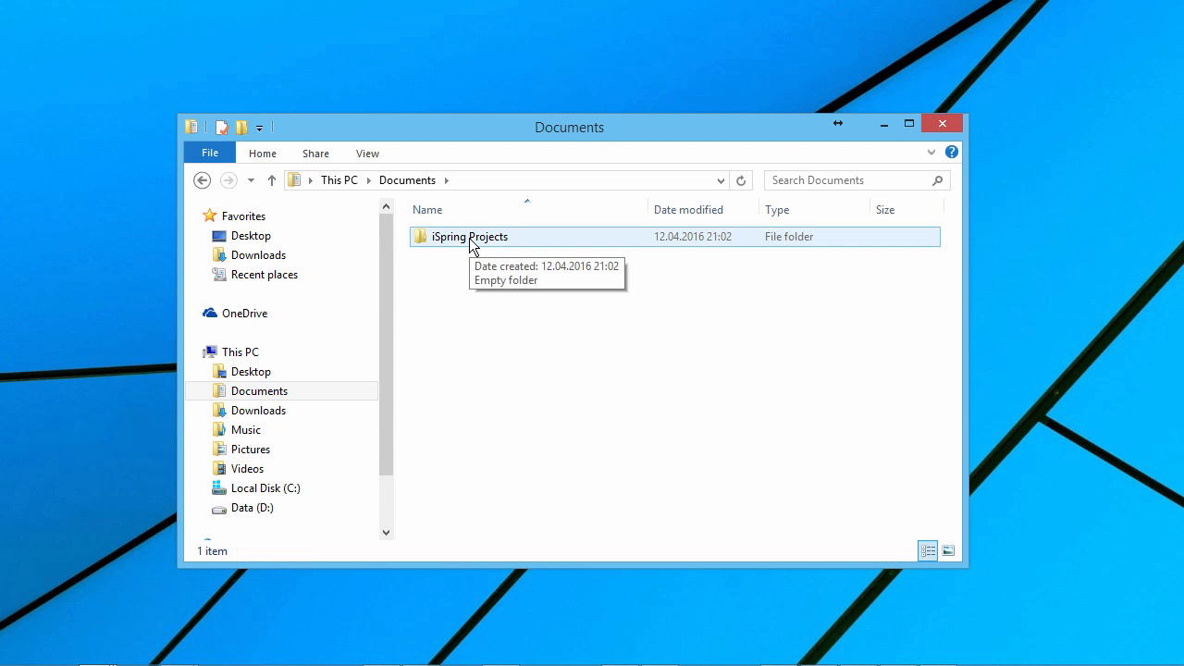
pyautogui.doubleClick(470, 236)
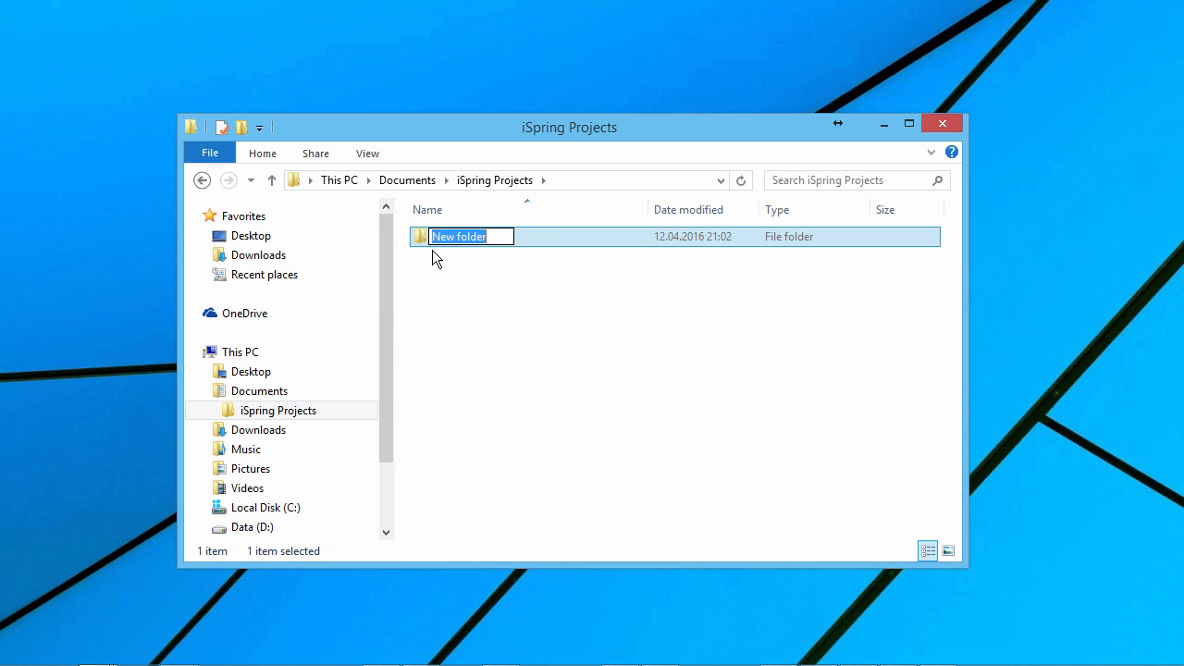
pyautogui.write('Space Shuttle Course')
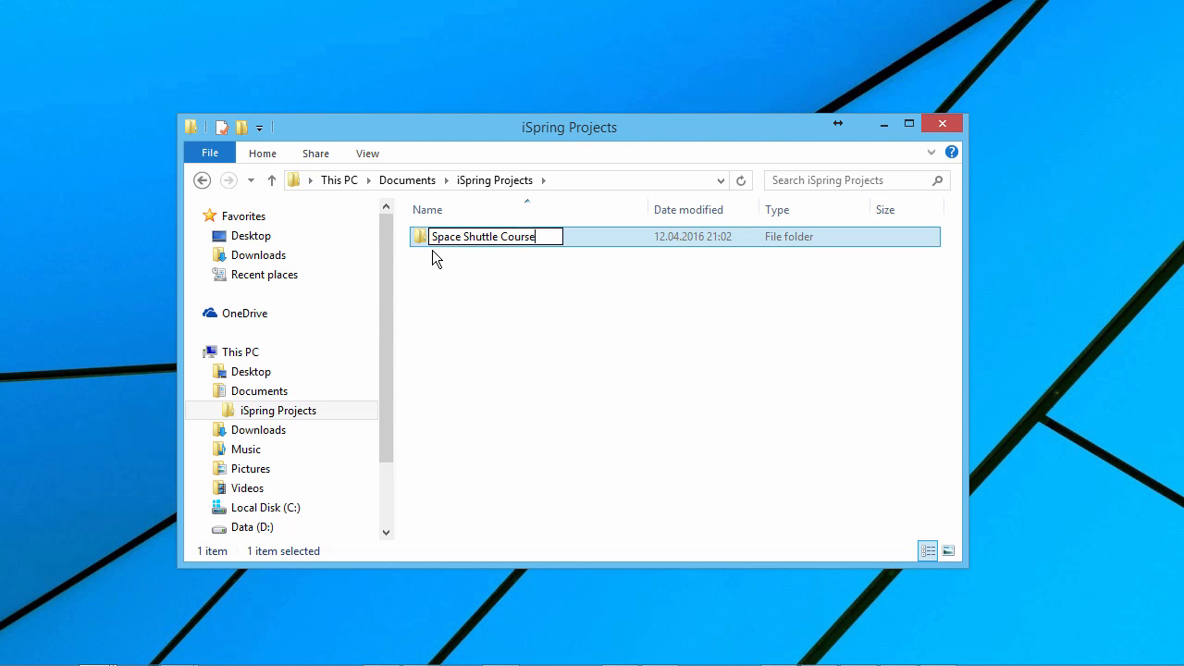
# Create a PowerPoint presentation named 'Space Shuttle Program' in the folder and open it
pyautogui.rightClick(478, 274)
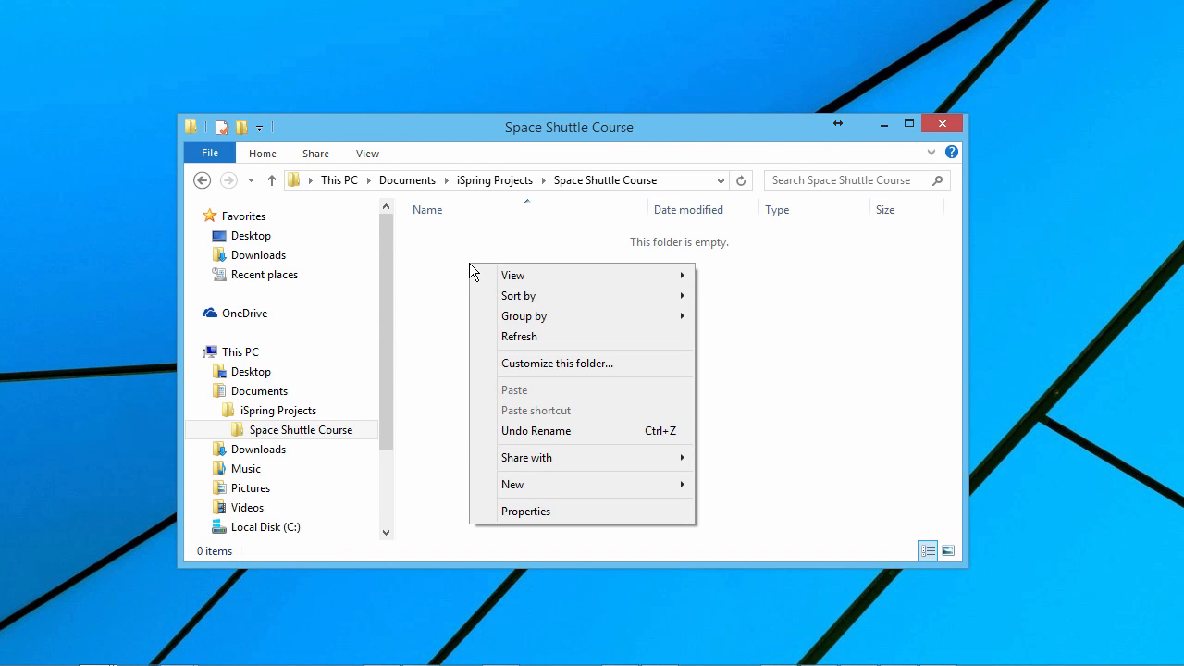
pyautogui.moveTo(577, 485)
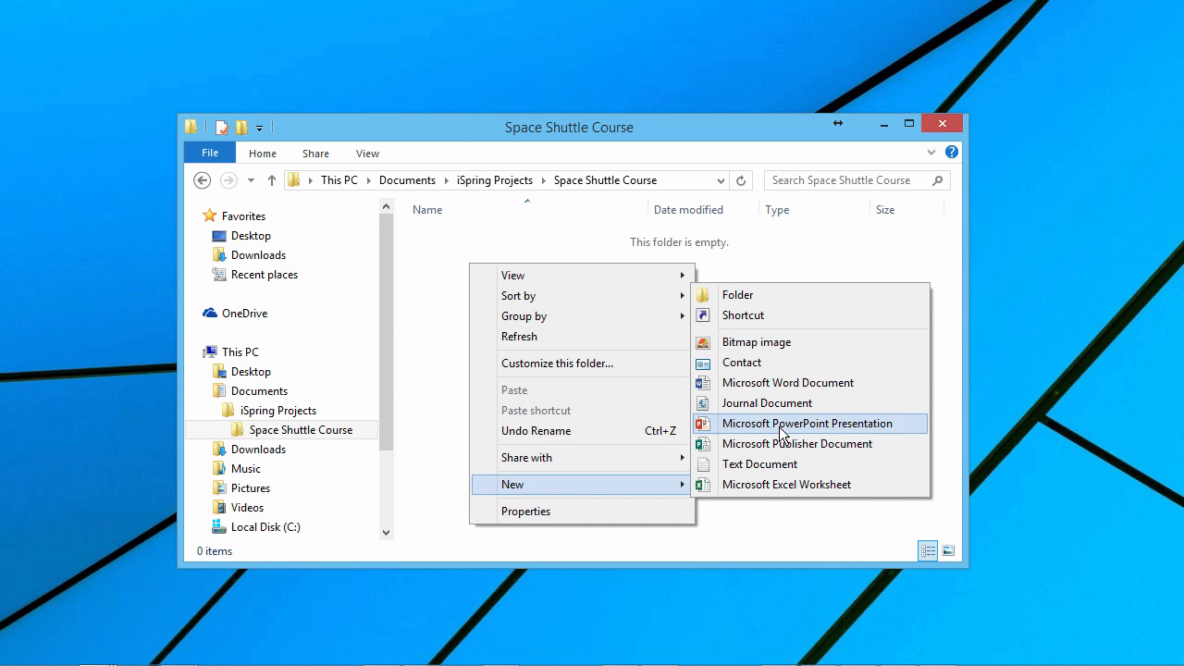
pyautogui.click(807, 421)
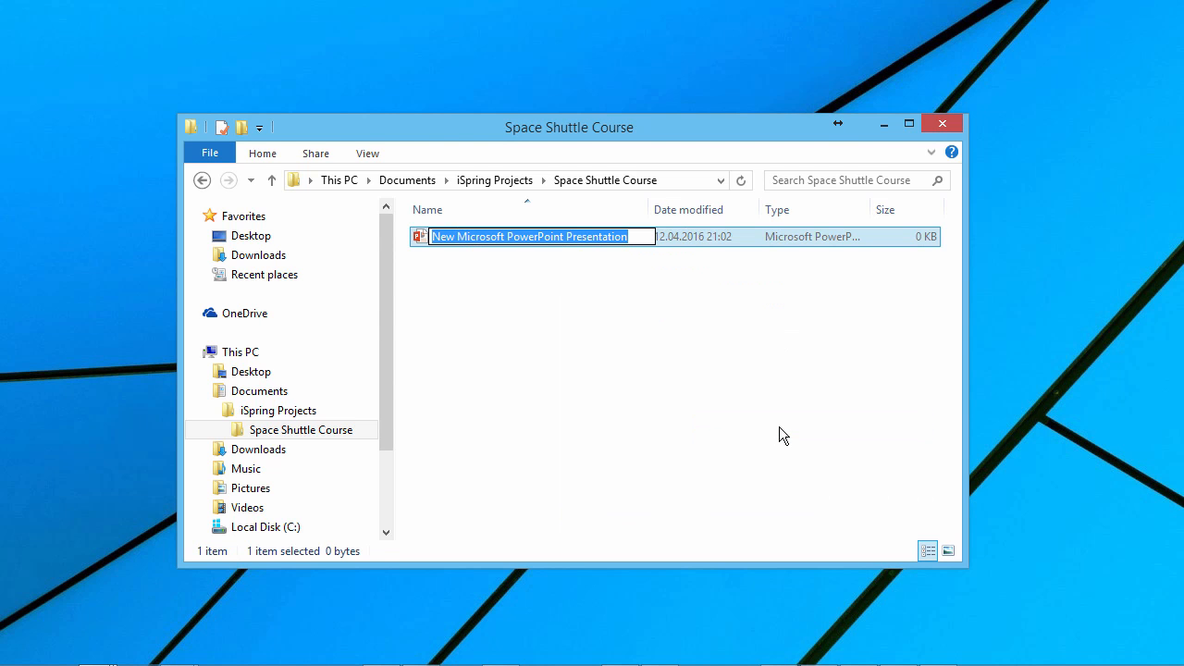
pyautogui.write('Space Shuttle Program')
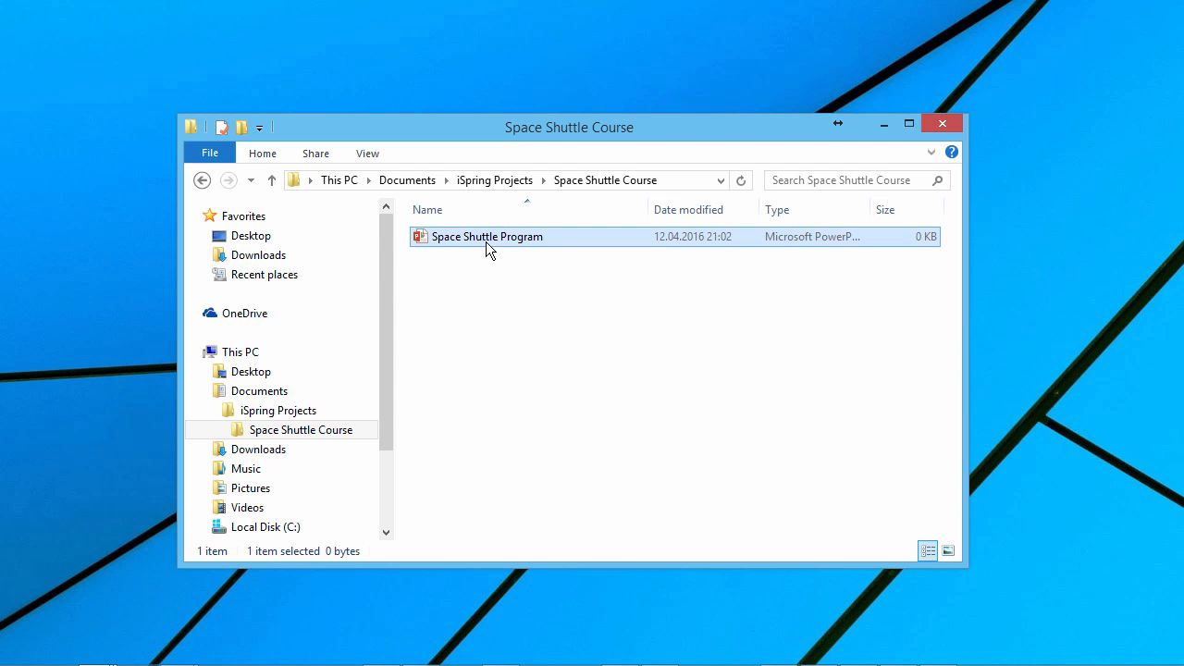
pyautogui.doubleClick(489, 236)
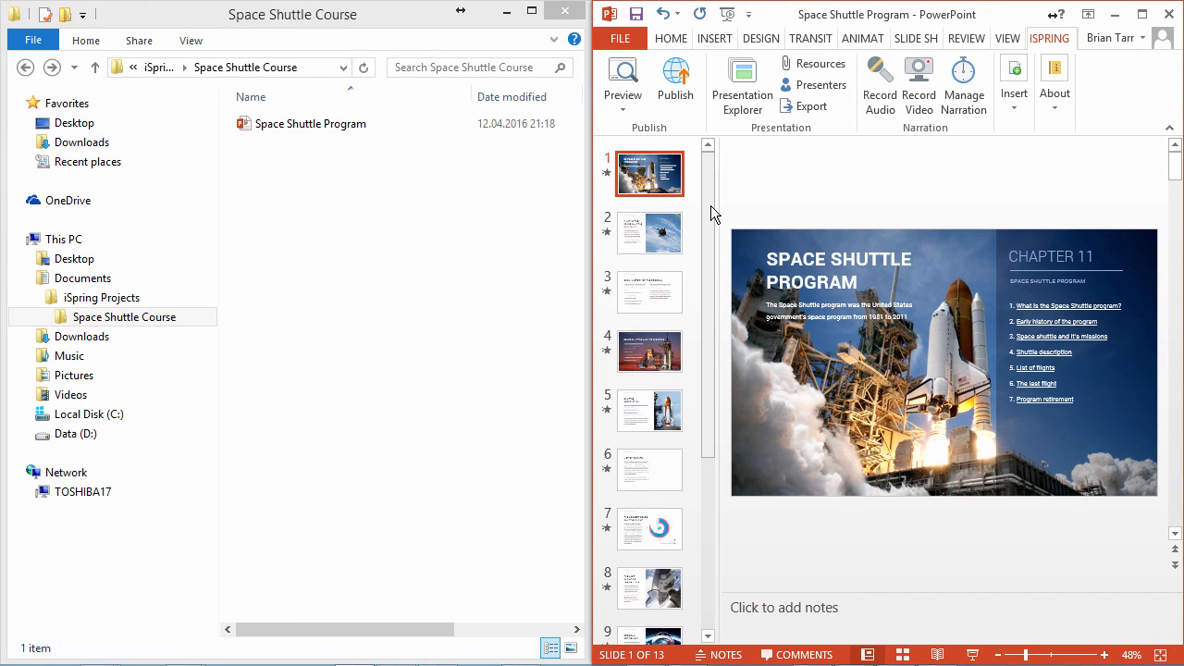
# Add a blank slide after slide 13 and insert an iSpring quiz onto it
pyautogui.scroll(-3)
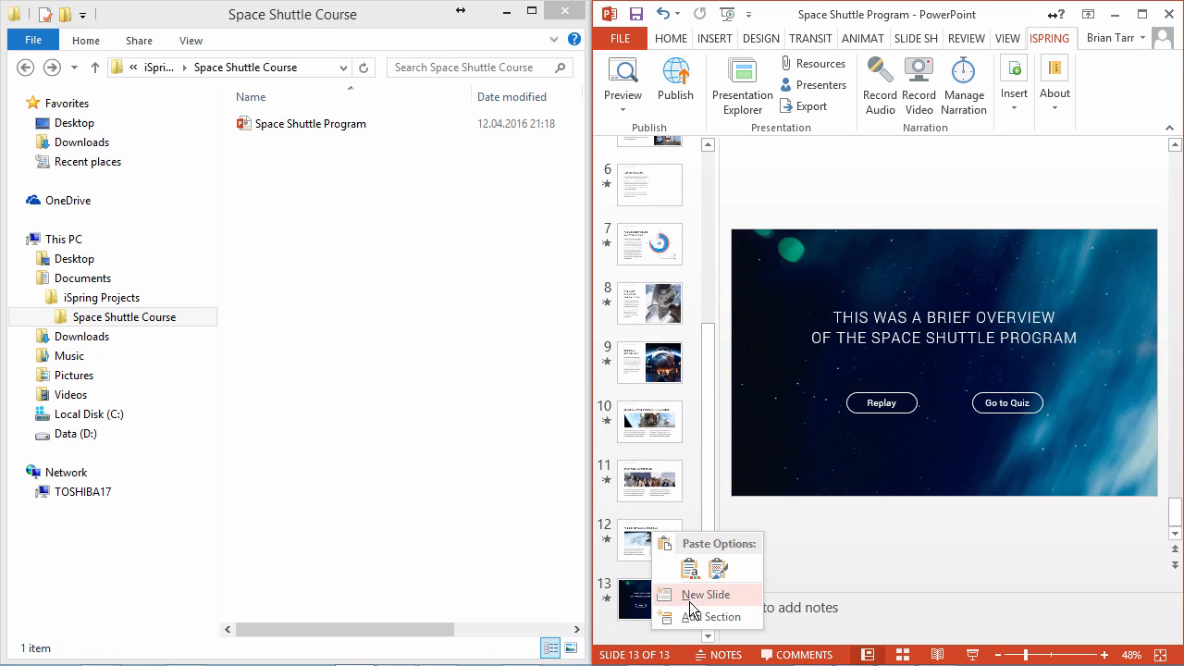
pyautogui.click(705, 594)
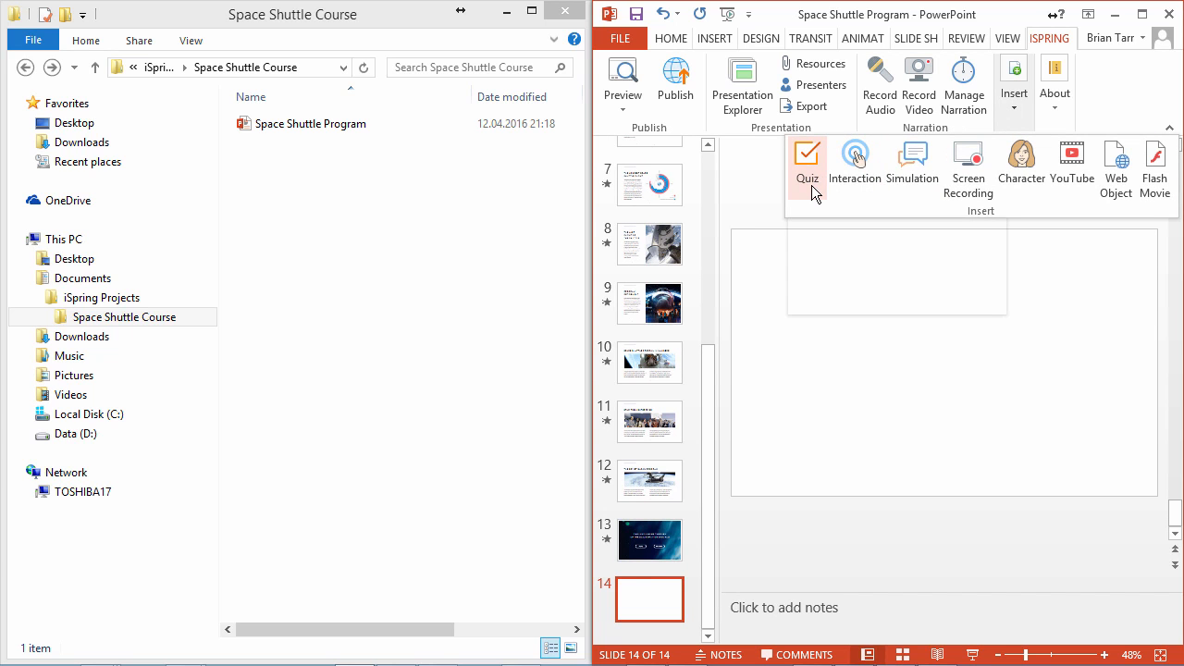
pyautogui.click(807, 167)
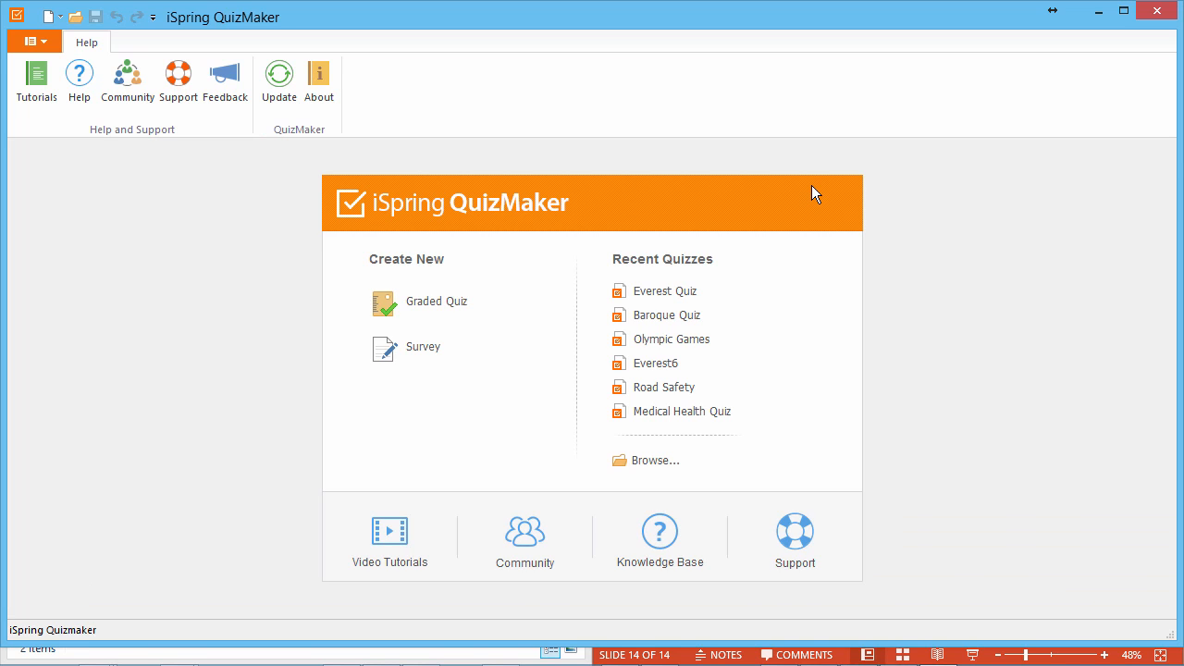
pyautogui.moveTo(435, 301)
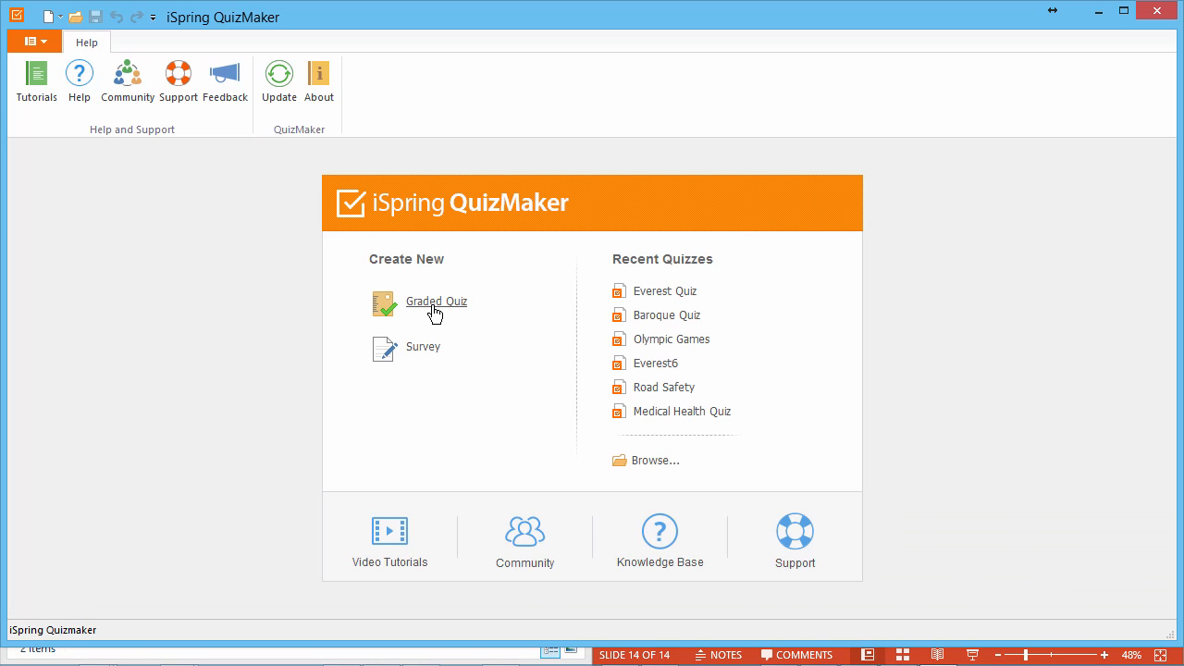
pyautogui.moveTo(655, 466)
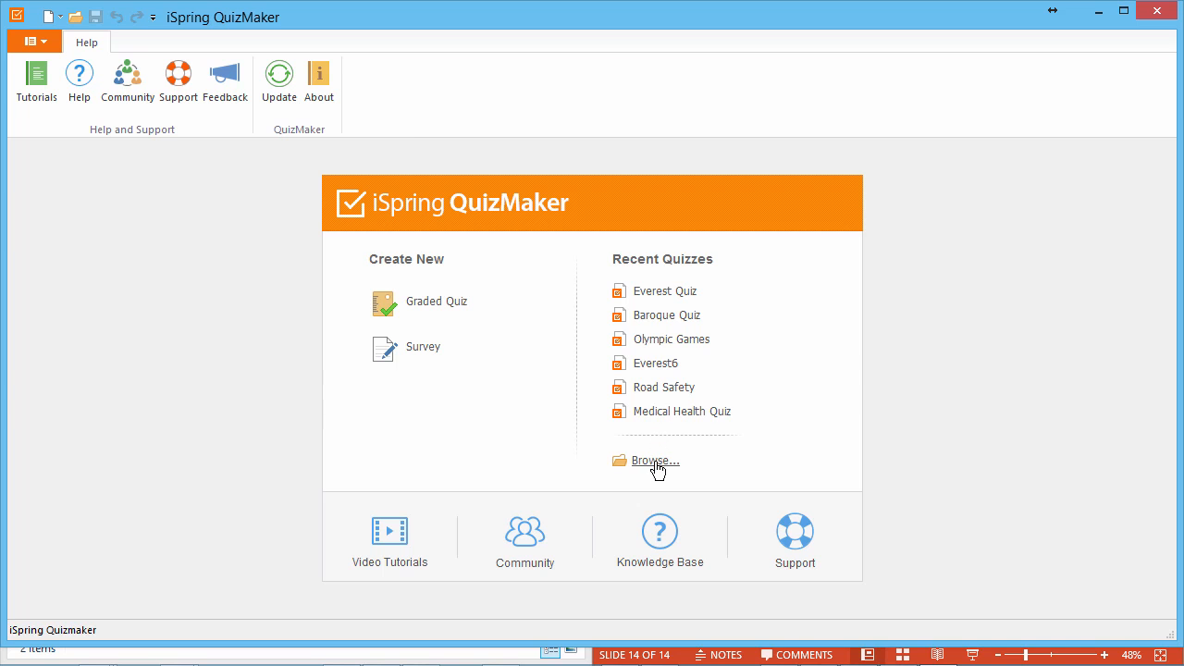
# Browse to Space Shuttle.quiz, load it, and save and return to the course
pyautogui.click(655, 458)
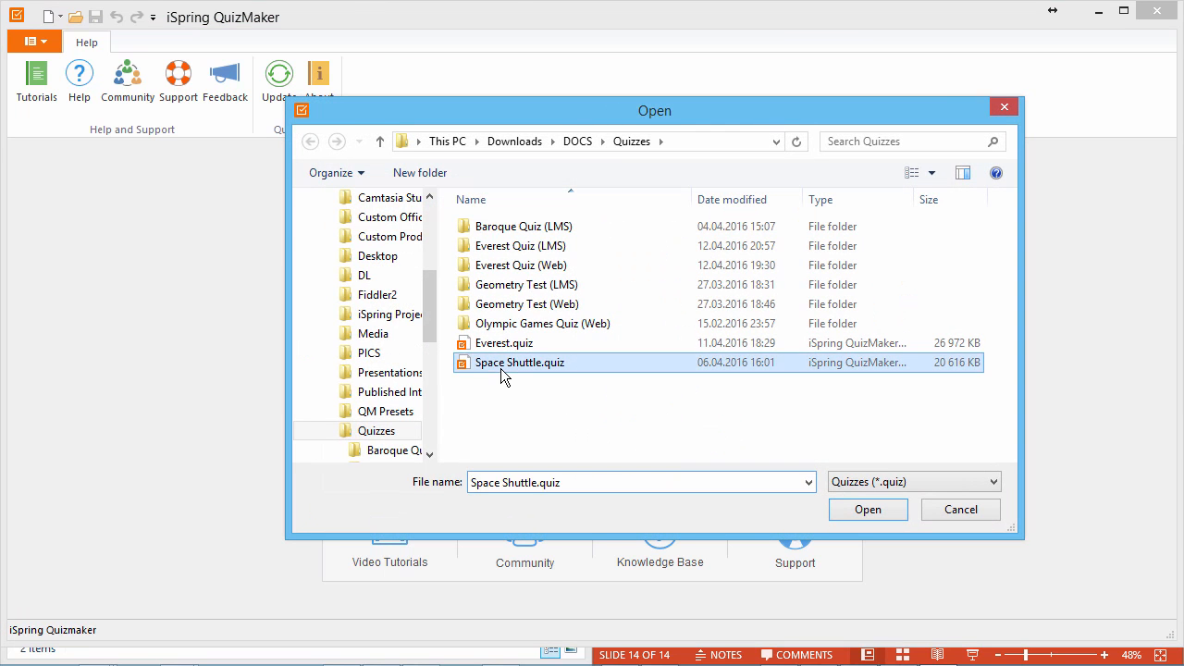
pyautogui.click(865, 510)
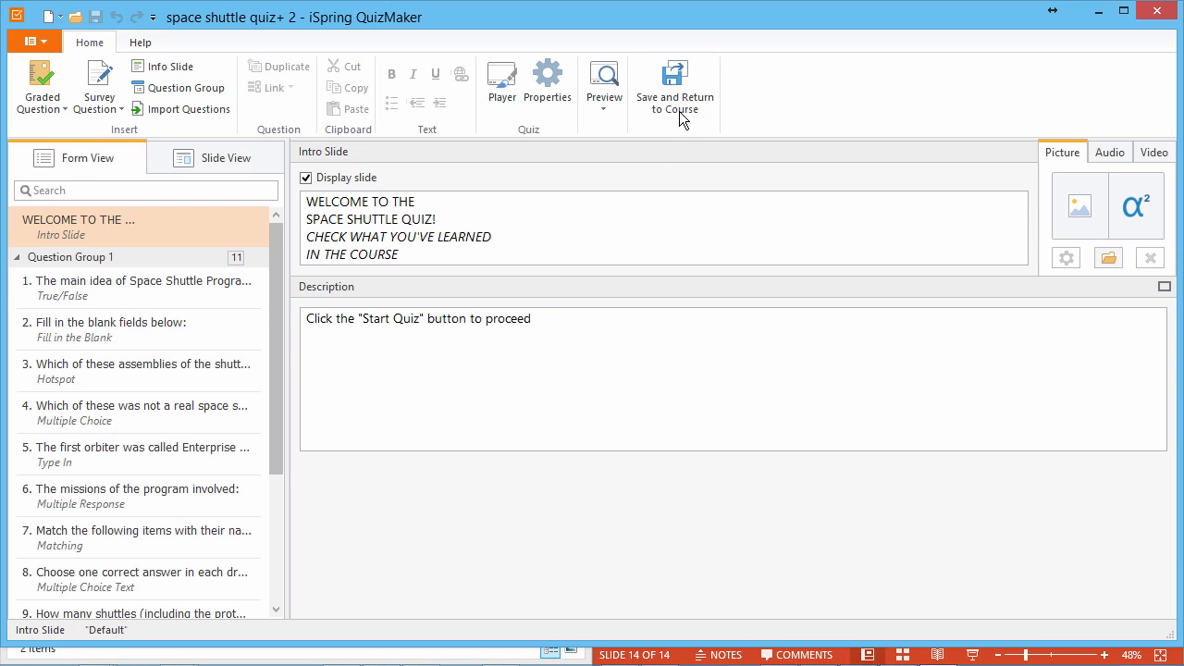
pyautogui.click(673, 88)
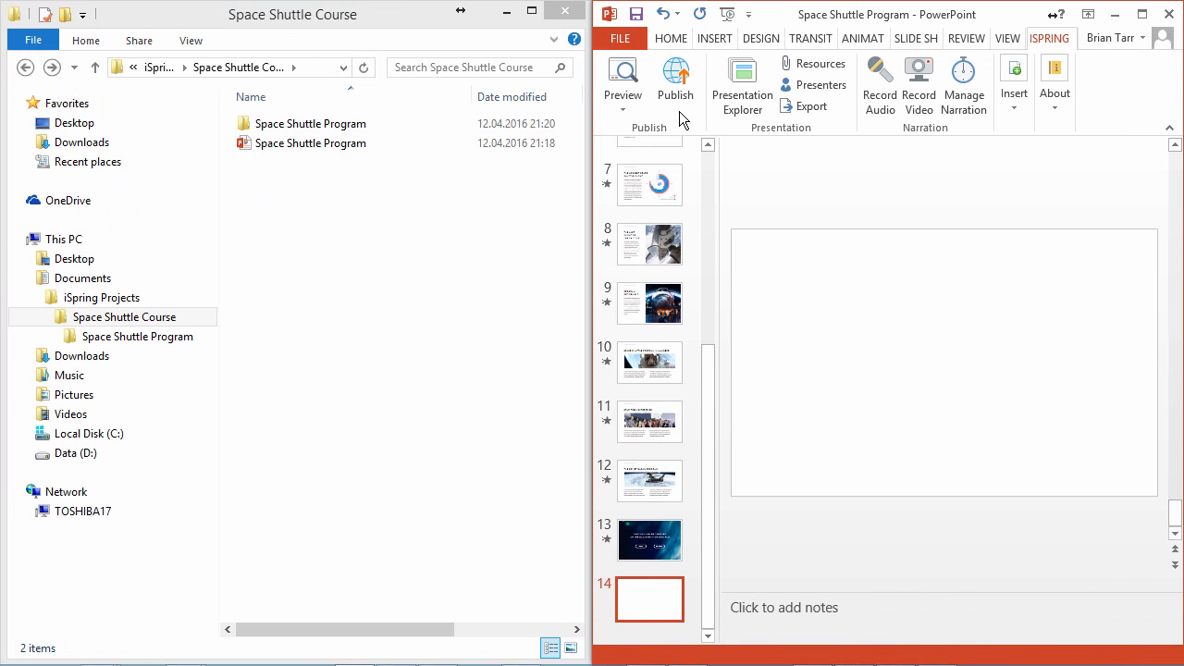
# Browse into the Space Shuttle Program project folder's quiz subfolder holding quiz1.quiz
pyautogui.click(647, 600)
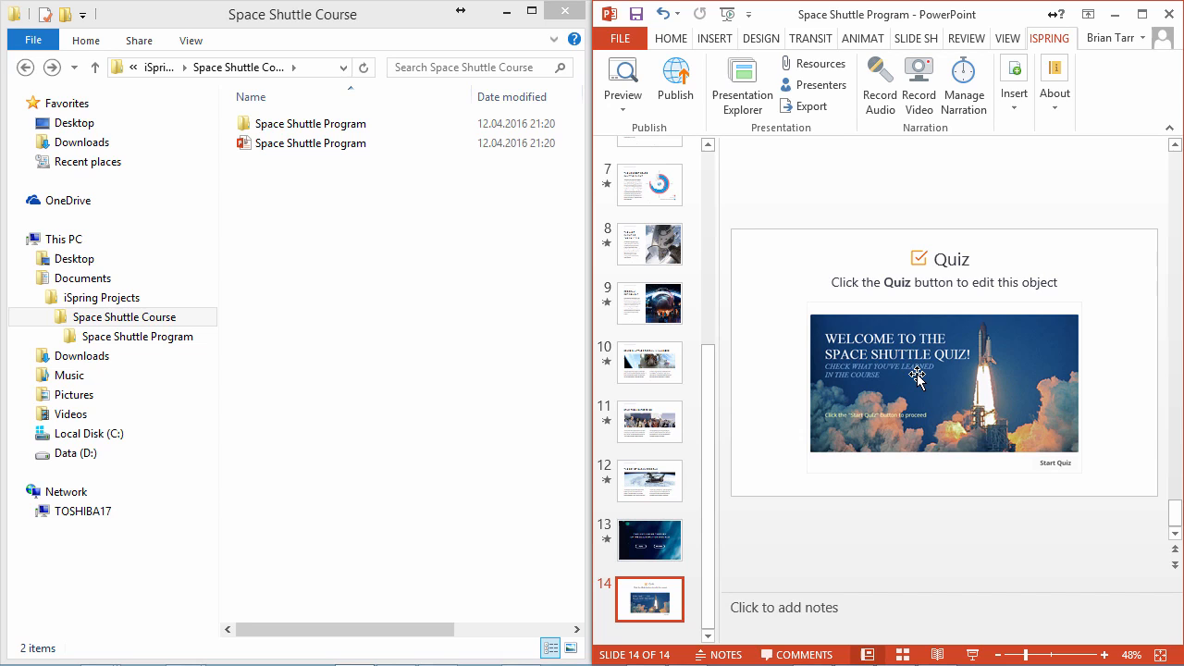
pyautogui.moveTo(500, 211)
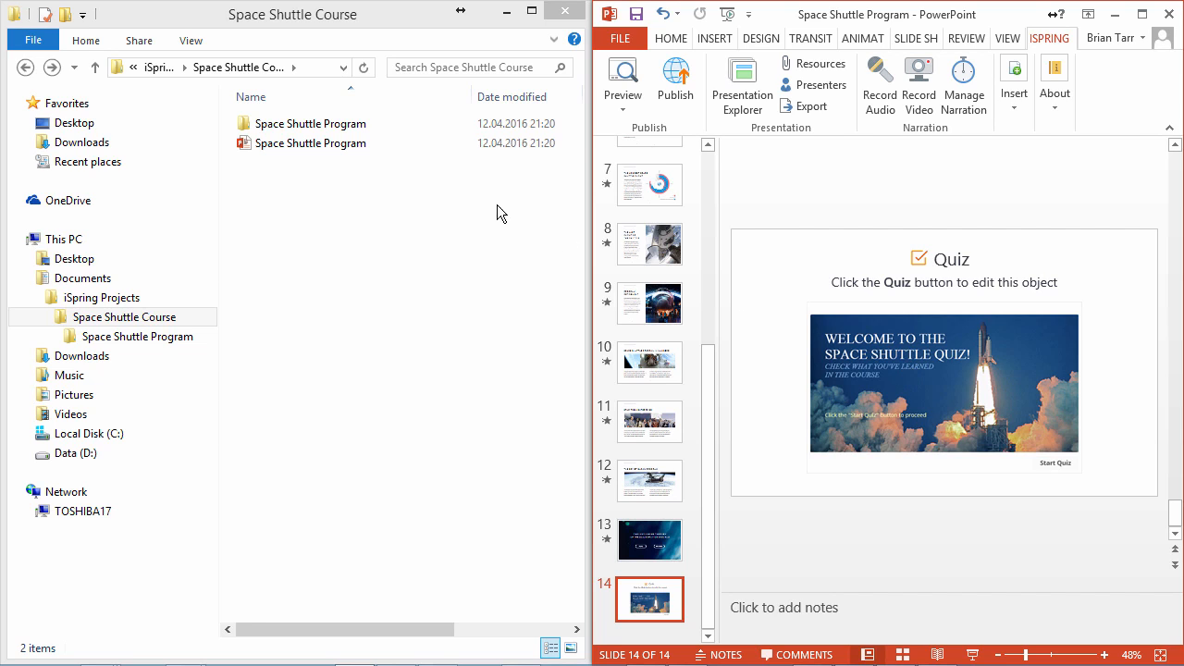
pyautogui.click(309, 122)
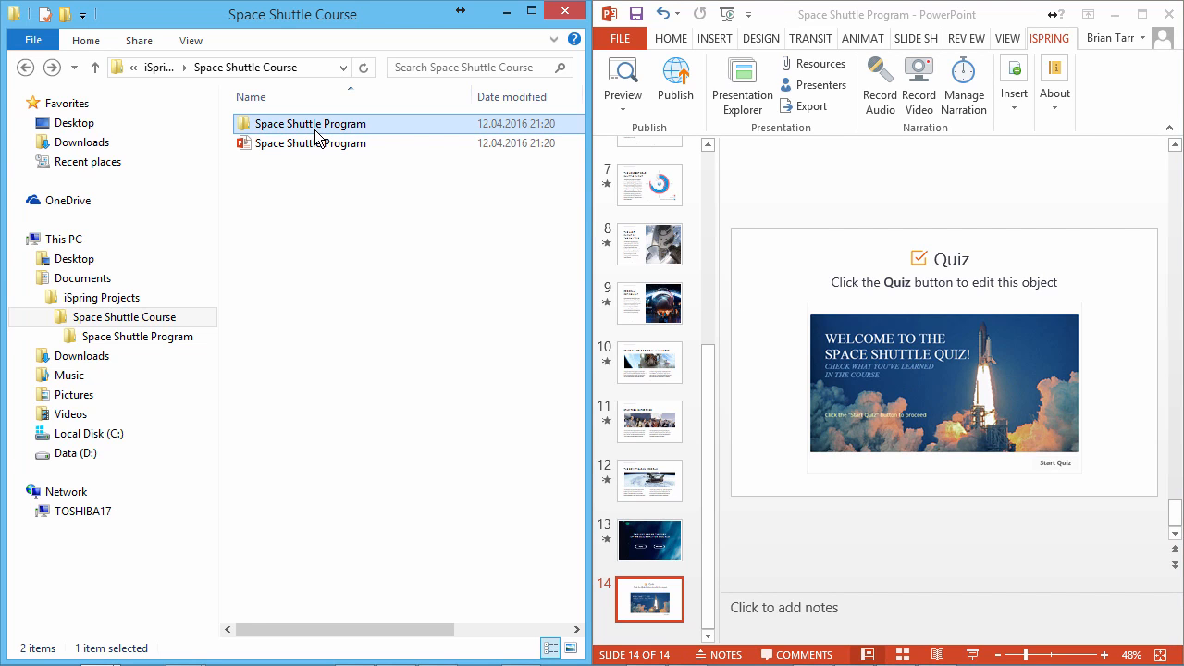
pyautogui.moveTo(311, 122)
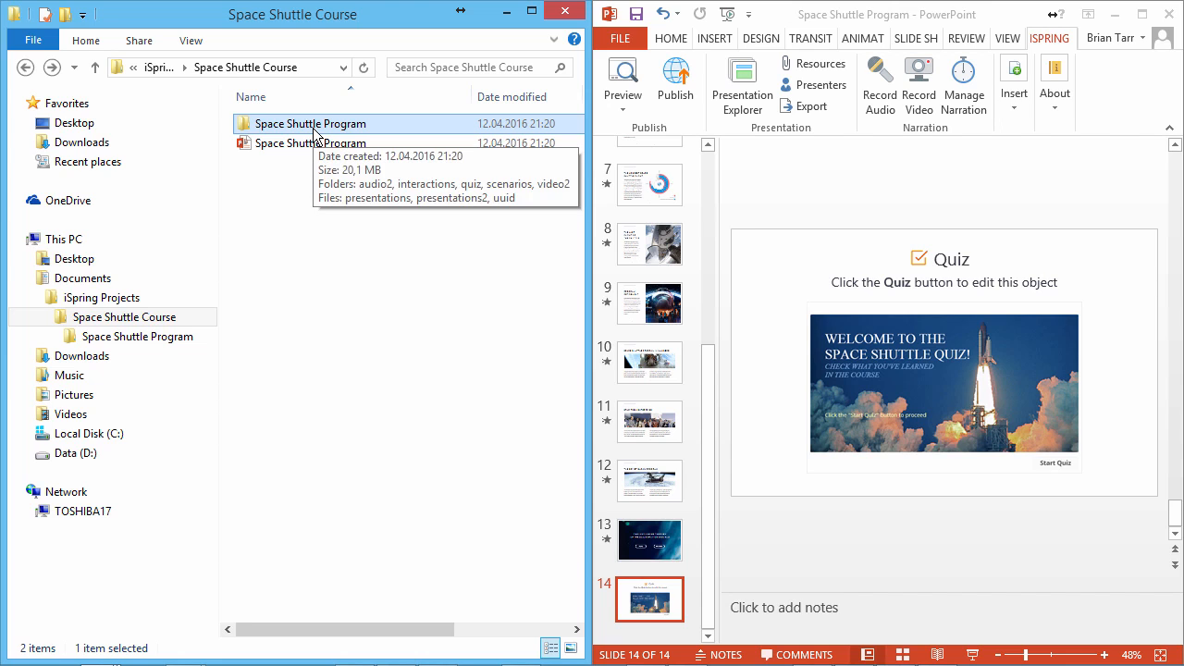
pyautogui.doubleClick(311, 122)
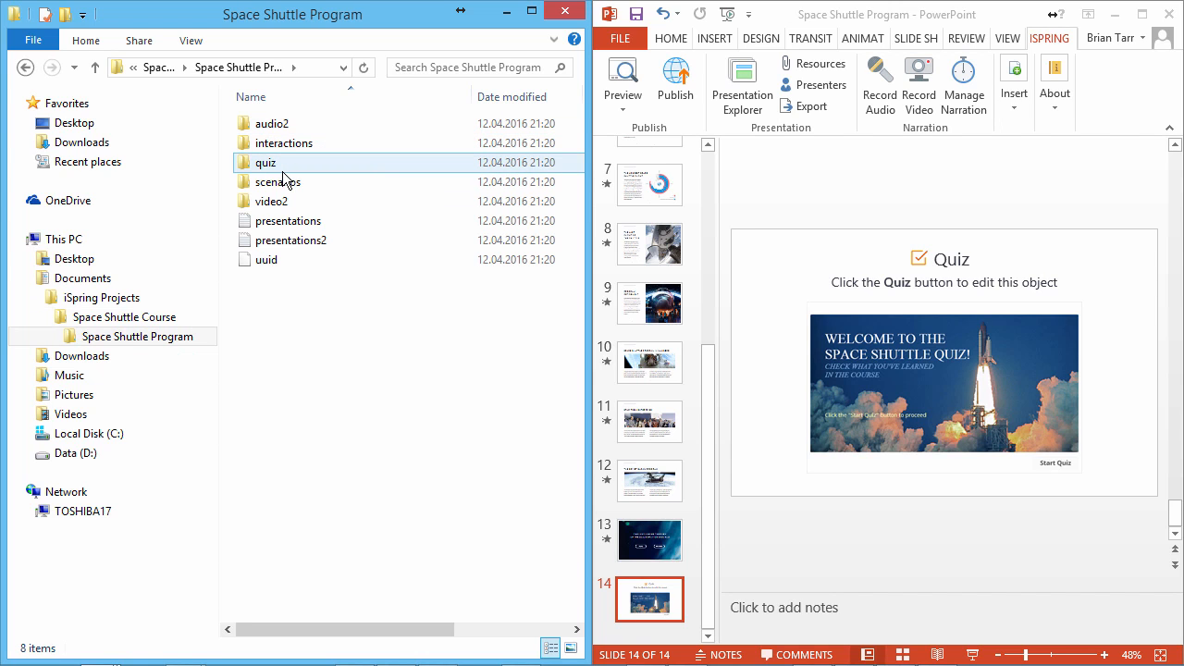
pyautogui.doubleClick(266, 163)
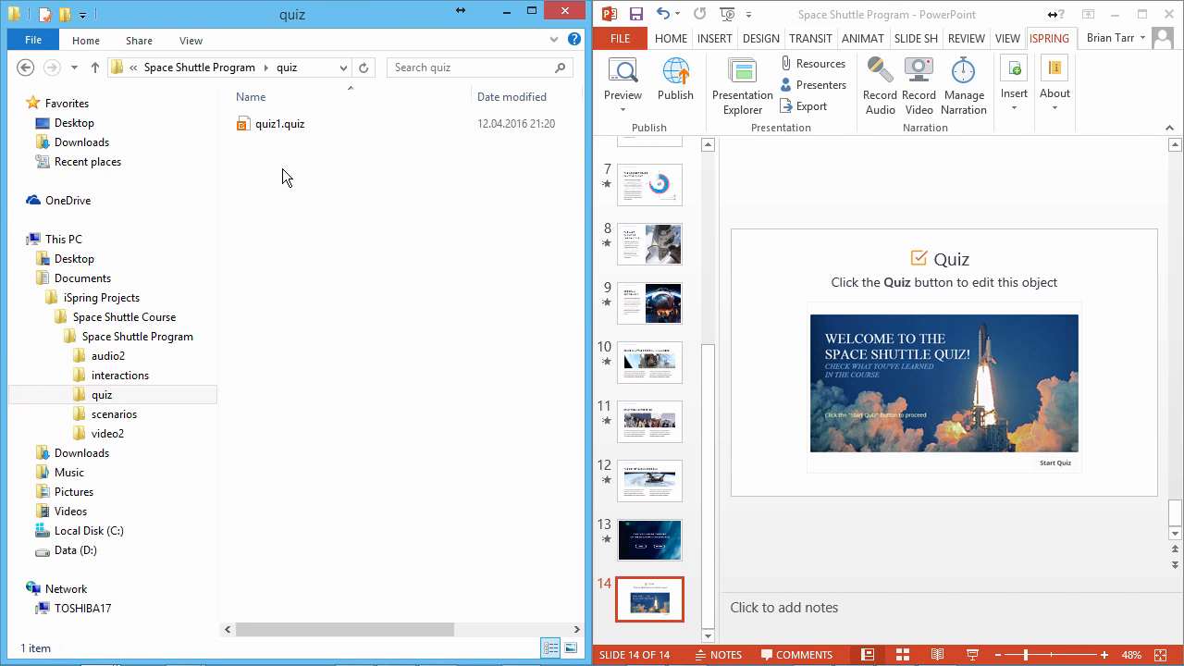
pyautogui.click(281, 122)
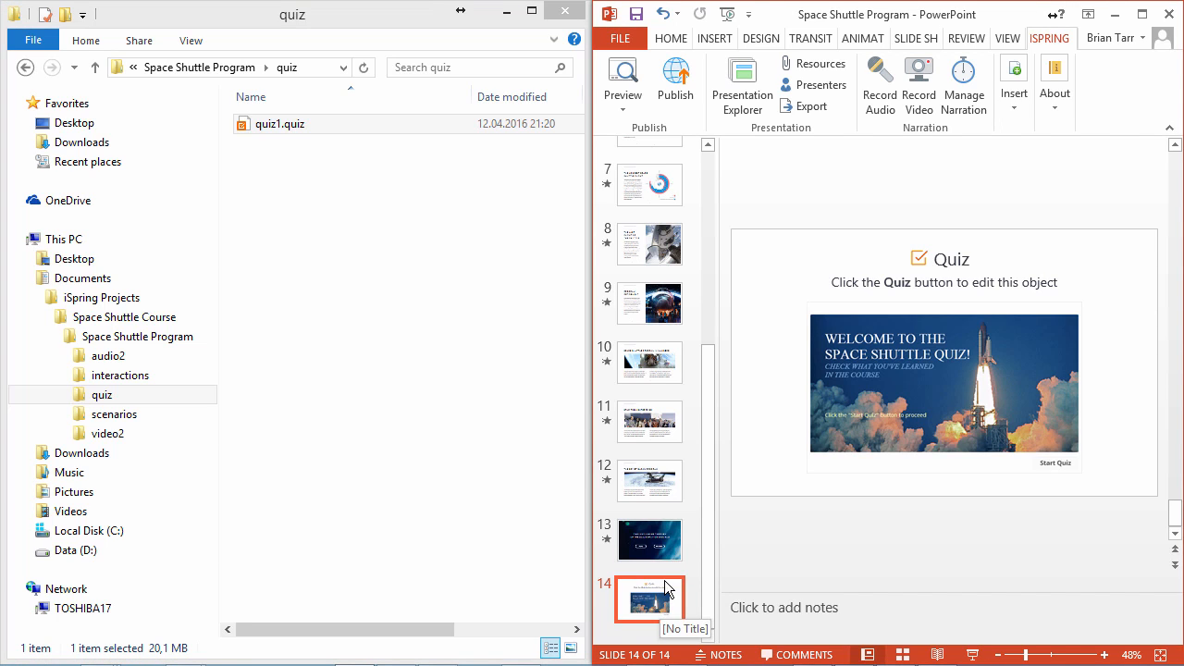
# View the iSpring insertable objects list and the video2 project subfolder
pyautogui.click(1014, 83)
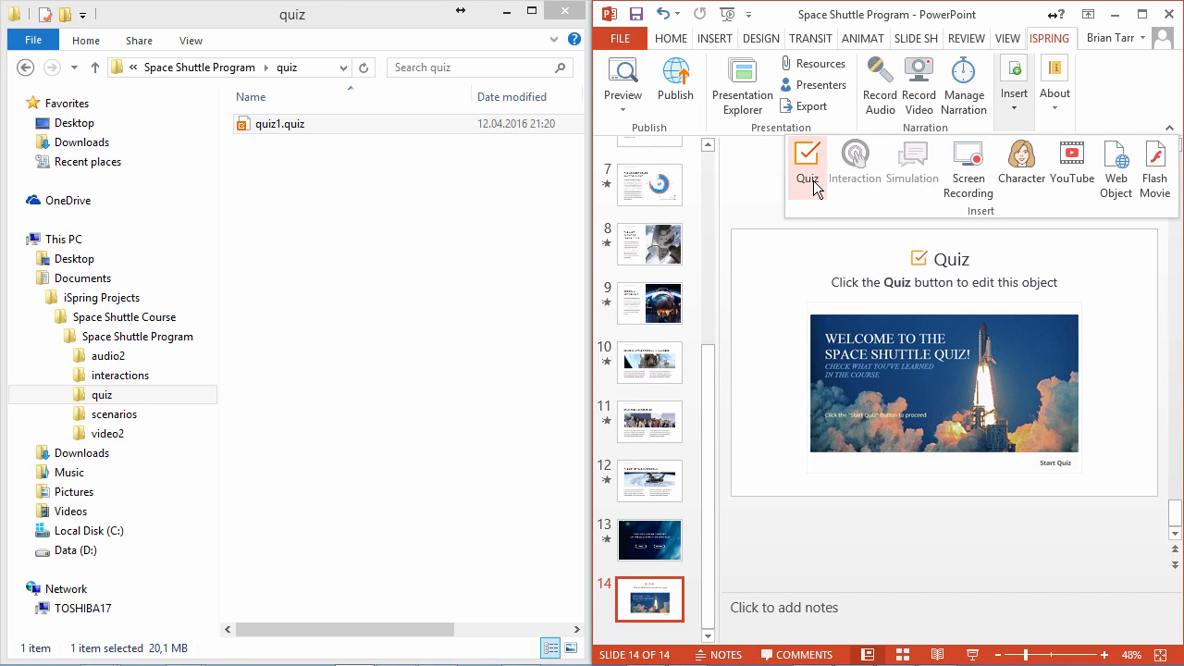
pyautogui.moveTo(755, 182)
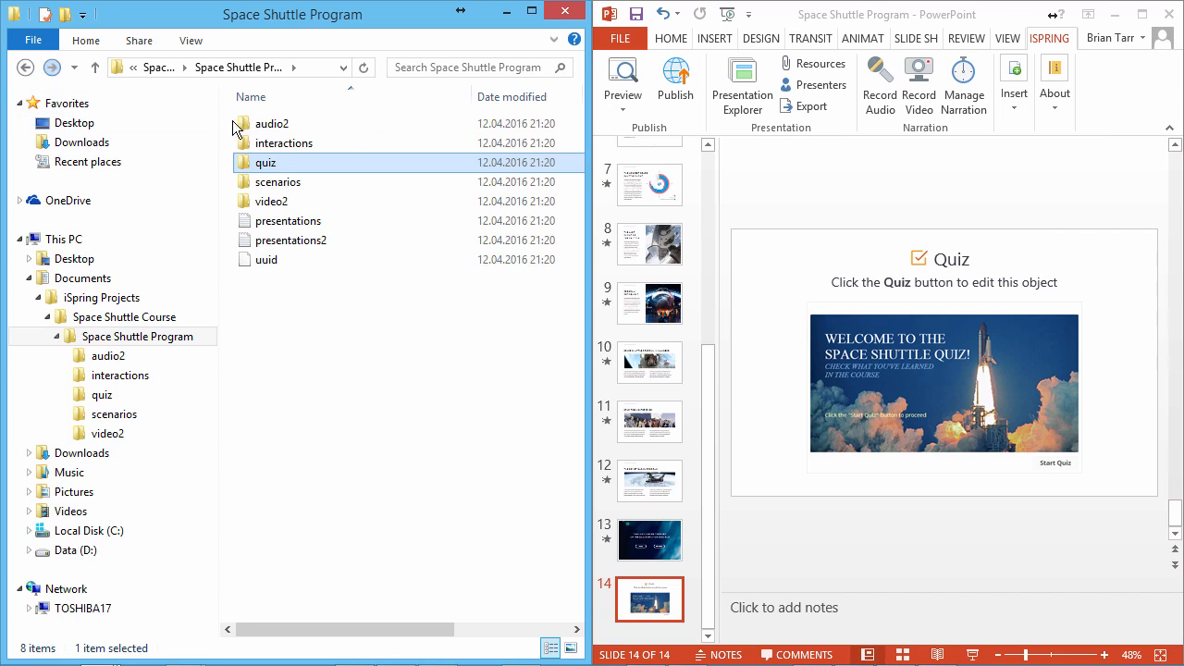
pyautogui.click(270, 200)
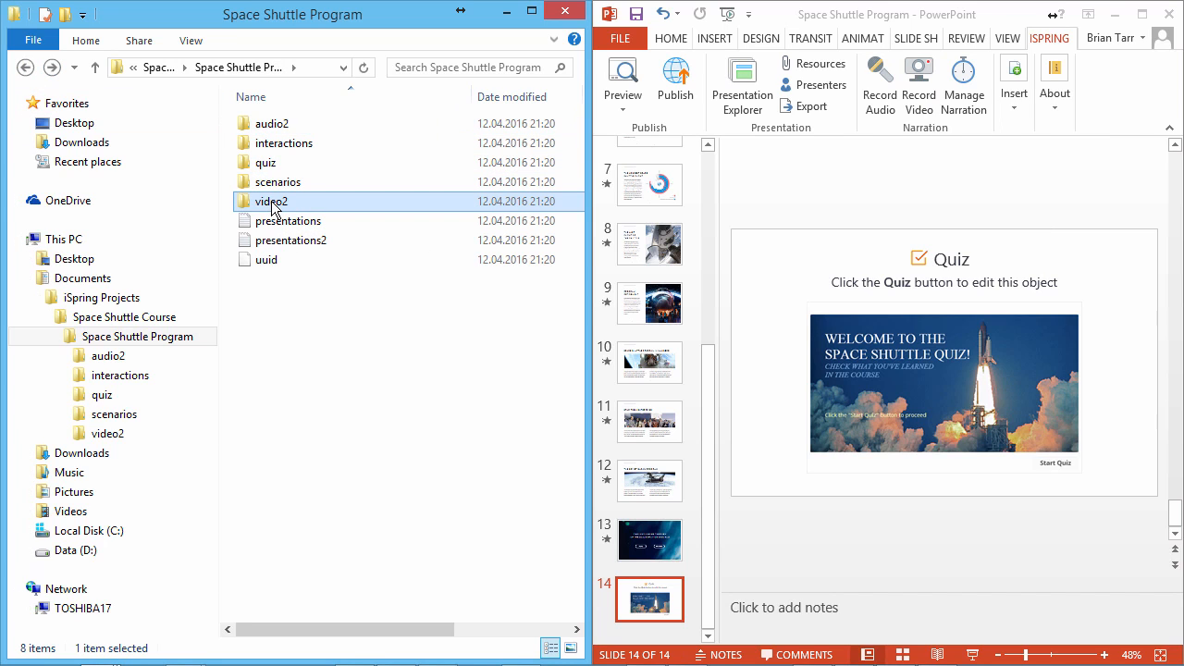
# Export the project files via iSpring Export to a Space Shuttle folder in Documents
pyautogui.click(26, 66)
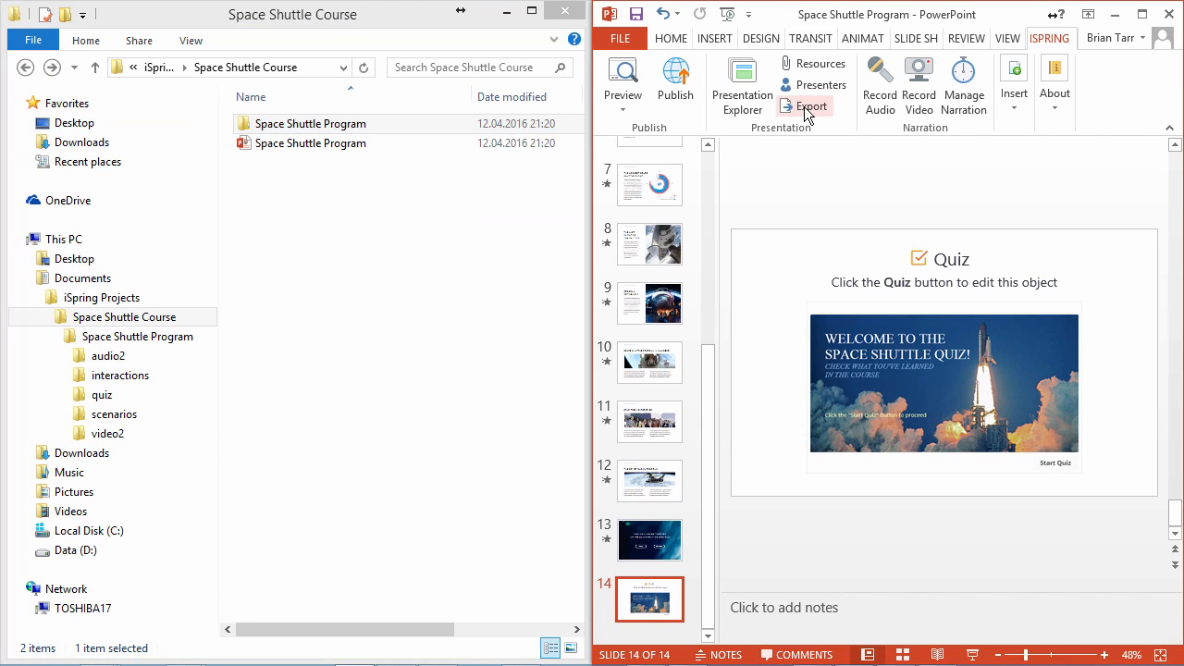
pyautogui.click(814, 106)
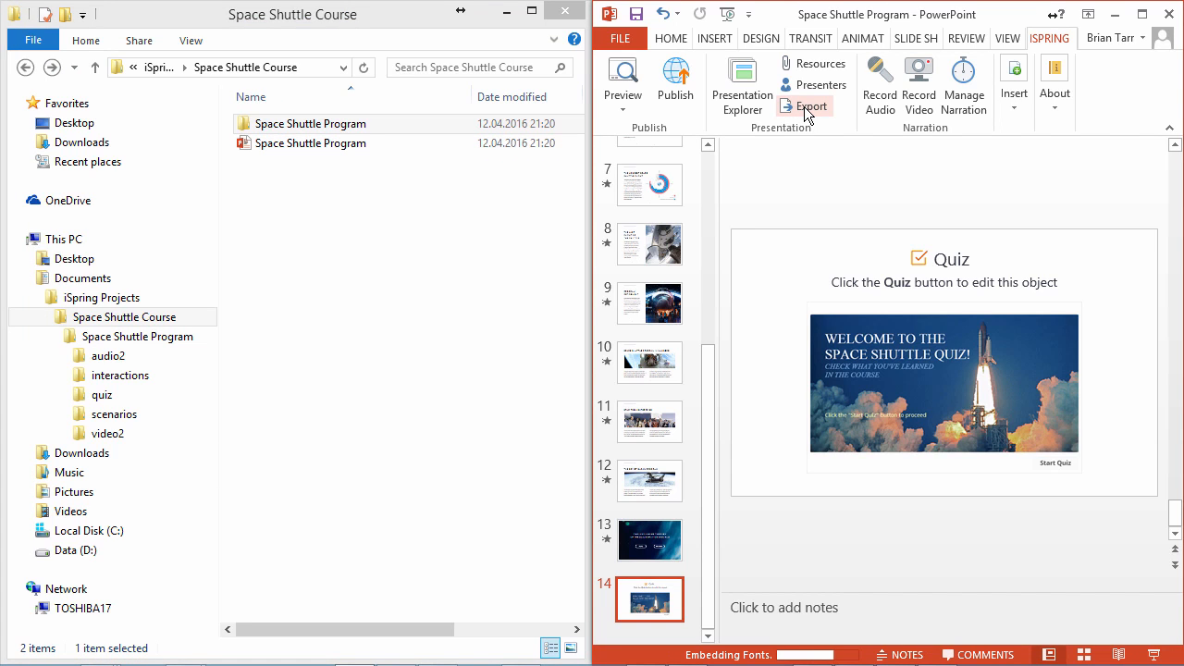
pyautogui.click(805, 105)
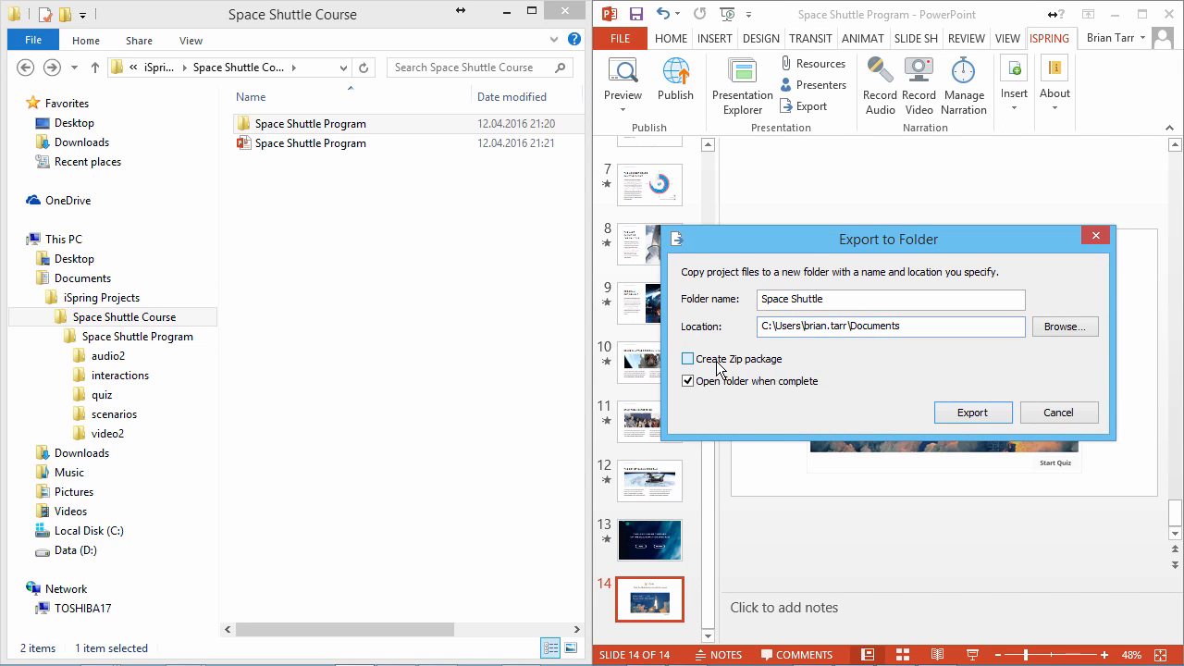
pyautogui.click(688, 359)
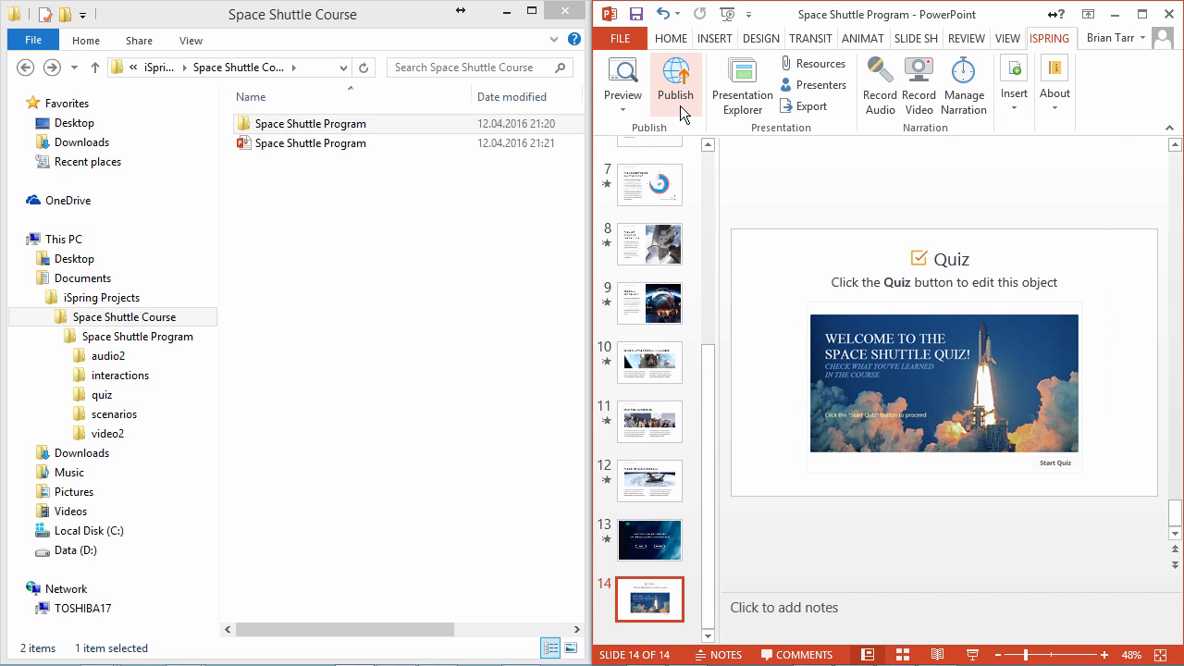
# Publish the course as Web output with Mobile (HTML5) into the Space Shuttle Course folder
pyautogui.click(675, 83)
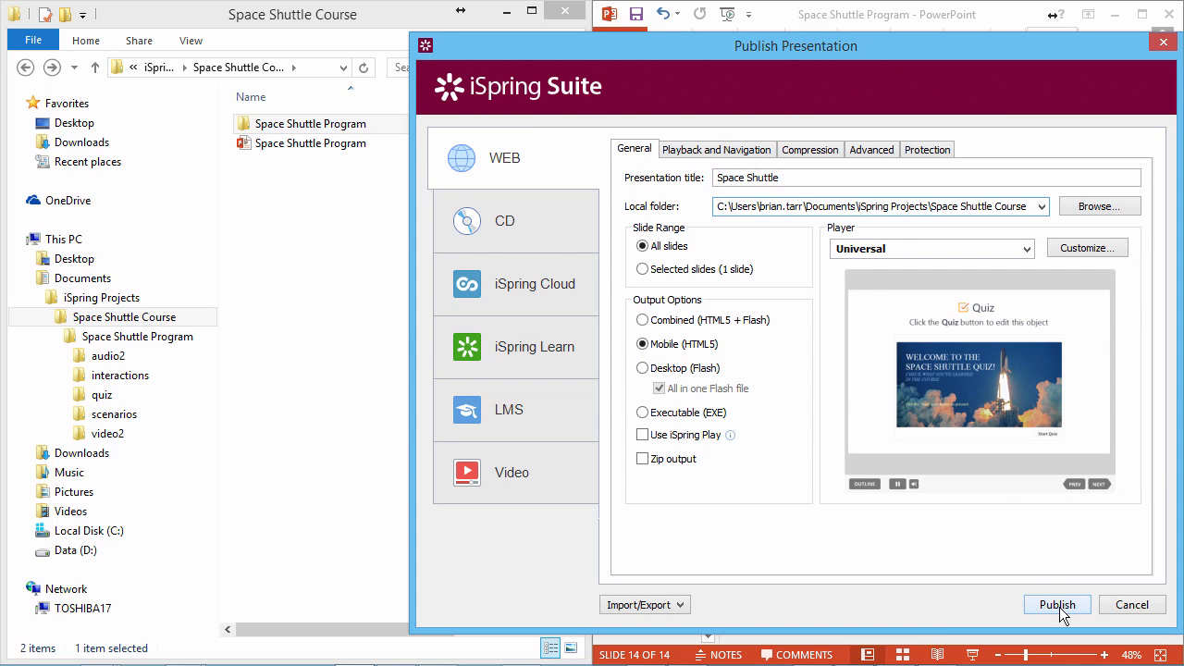
pyautogui.click(1056, 604)
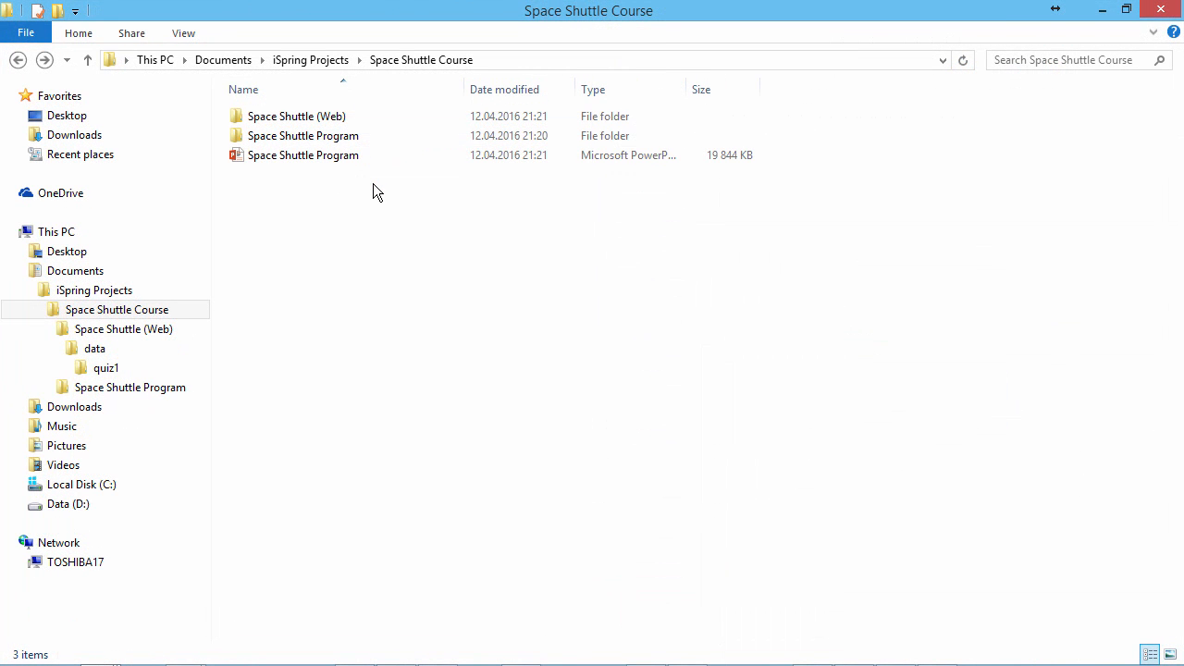
# Browse into the Space Shuttle (Web) output past the index file and into its data folder
pyautogui.click(296, 115)
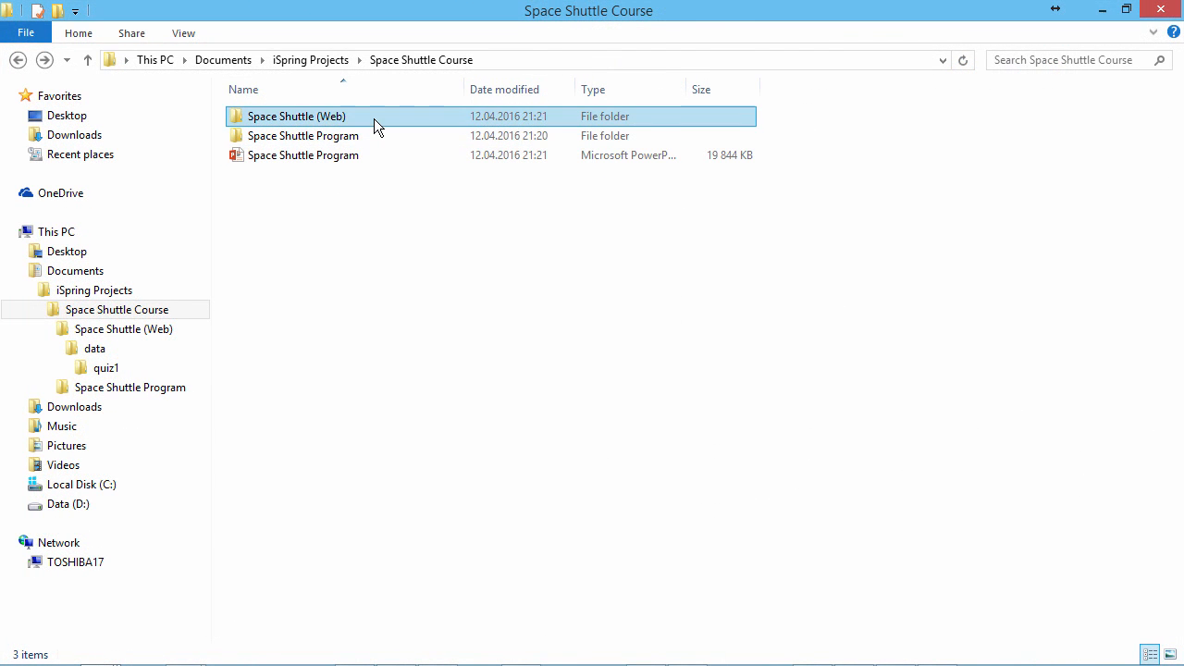
pyautogui.doubleClick(296, 115)
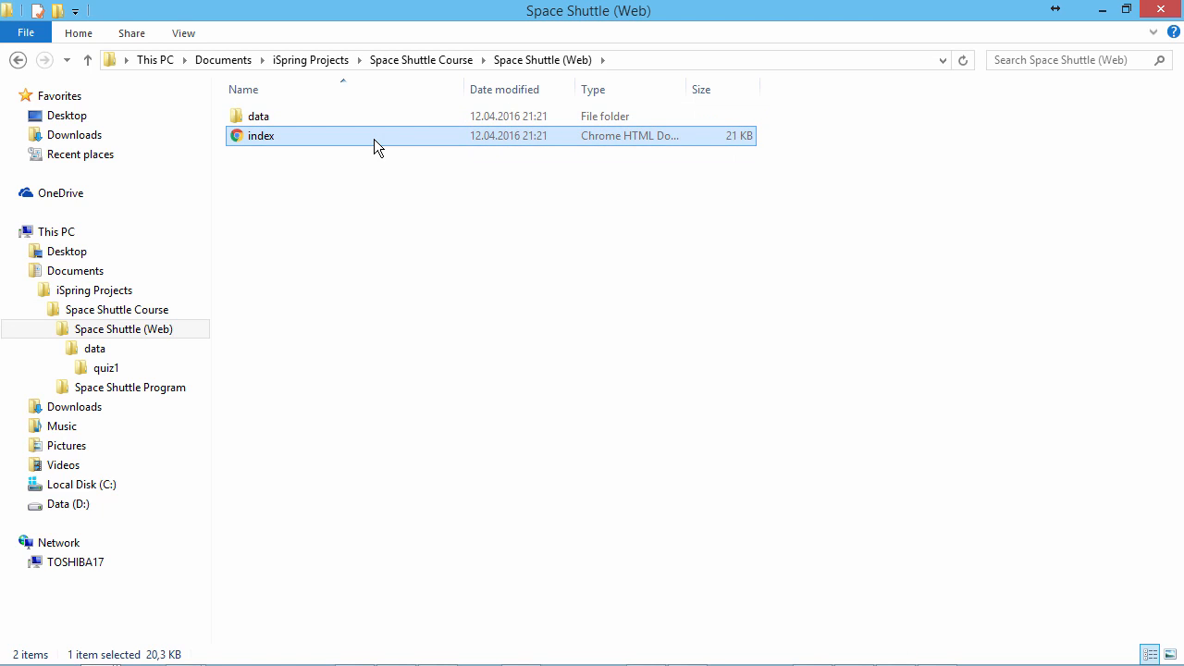
pyautogui.click(259, 115)
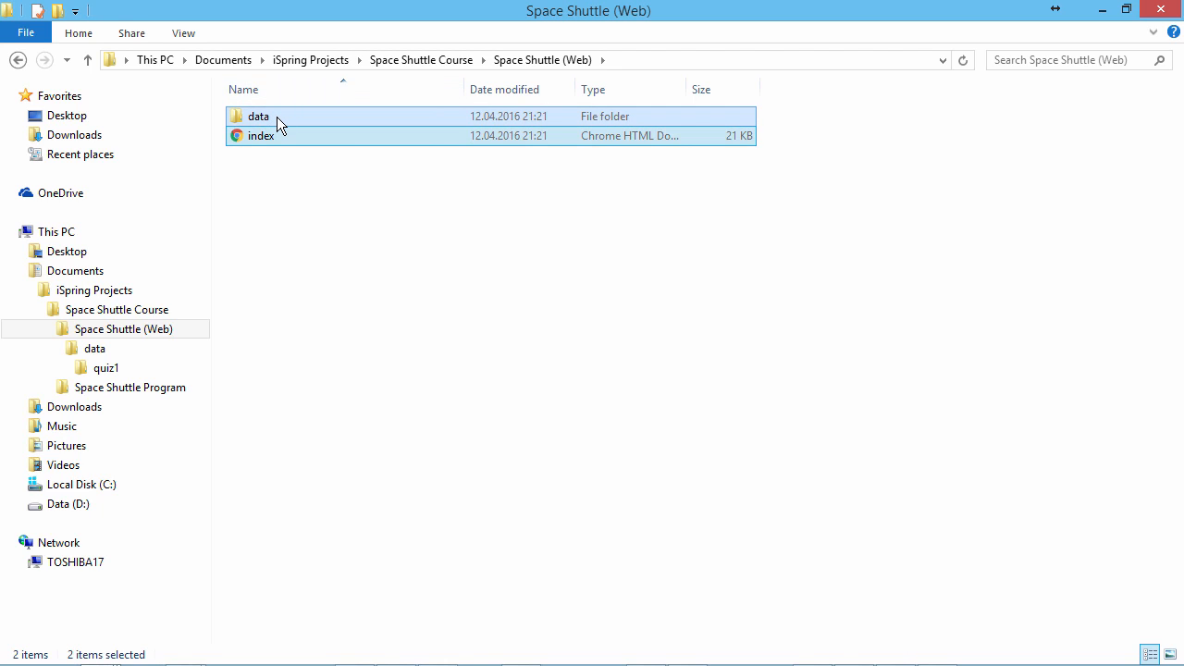
pyautogui.click(258, 115)
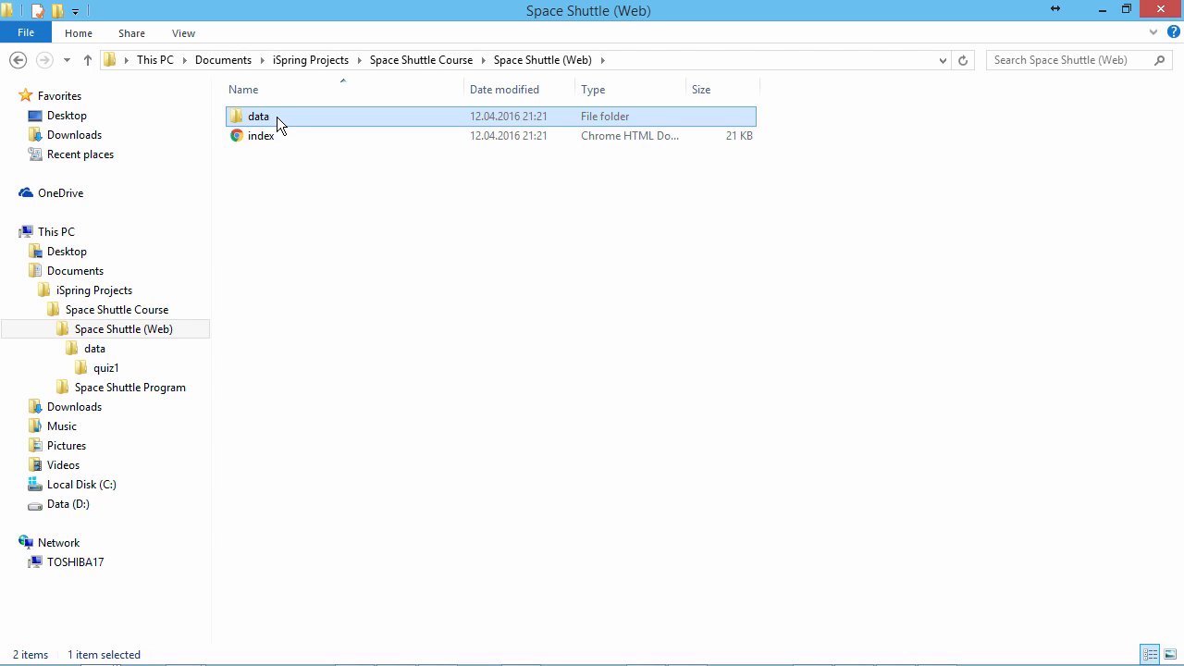
pyautogui.doubleClick(259, 115)
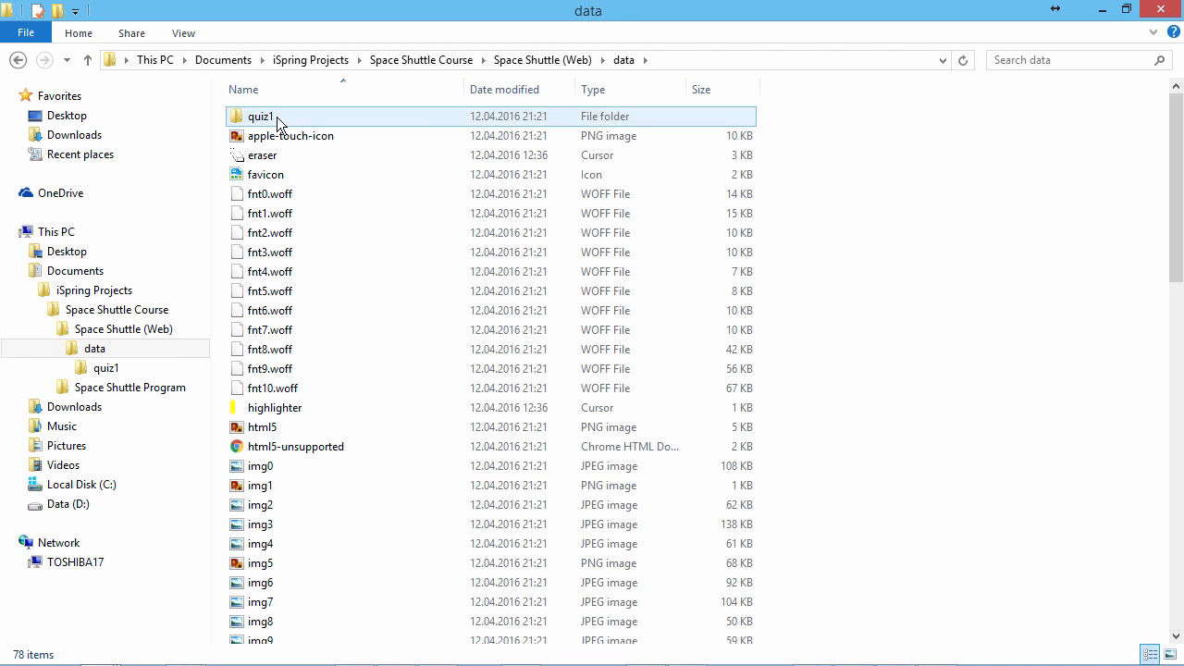